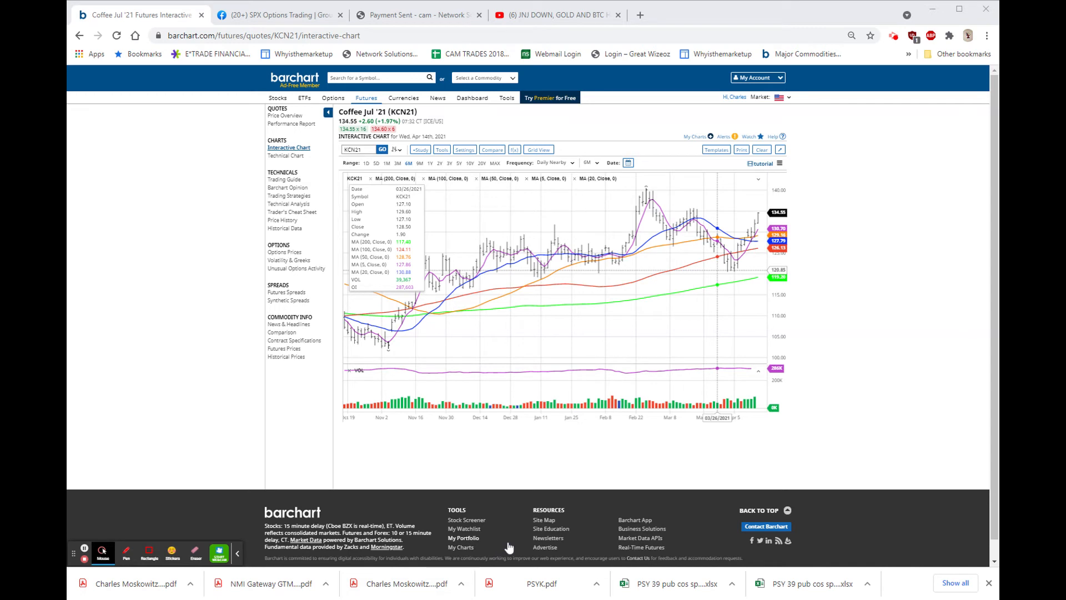
pyautogui.moveTo(508, 548)
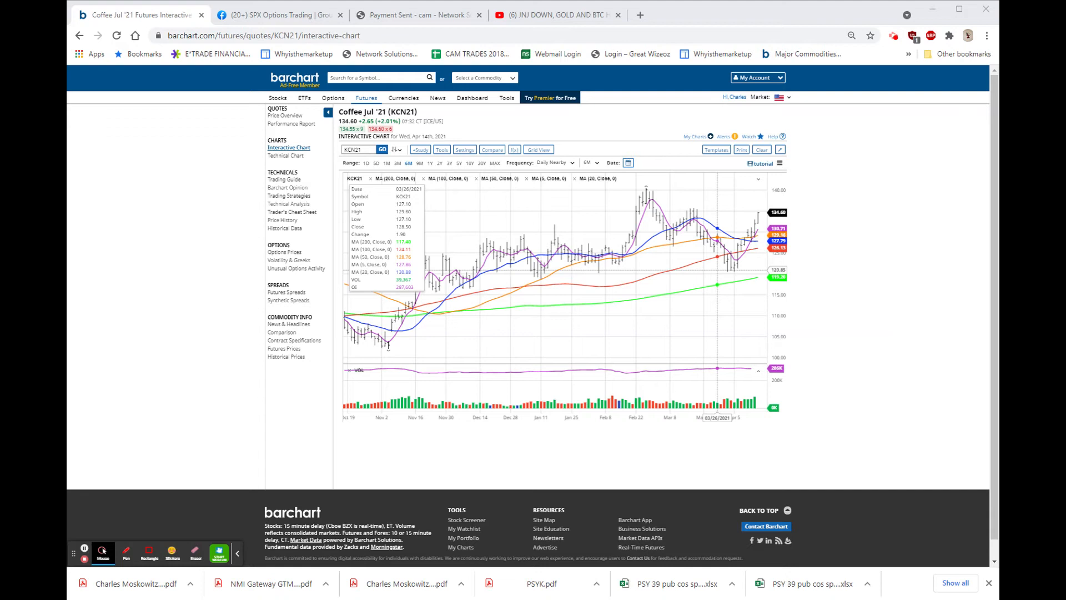
pyautogui.moveTo(870, 304)
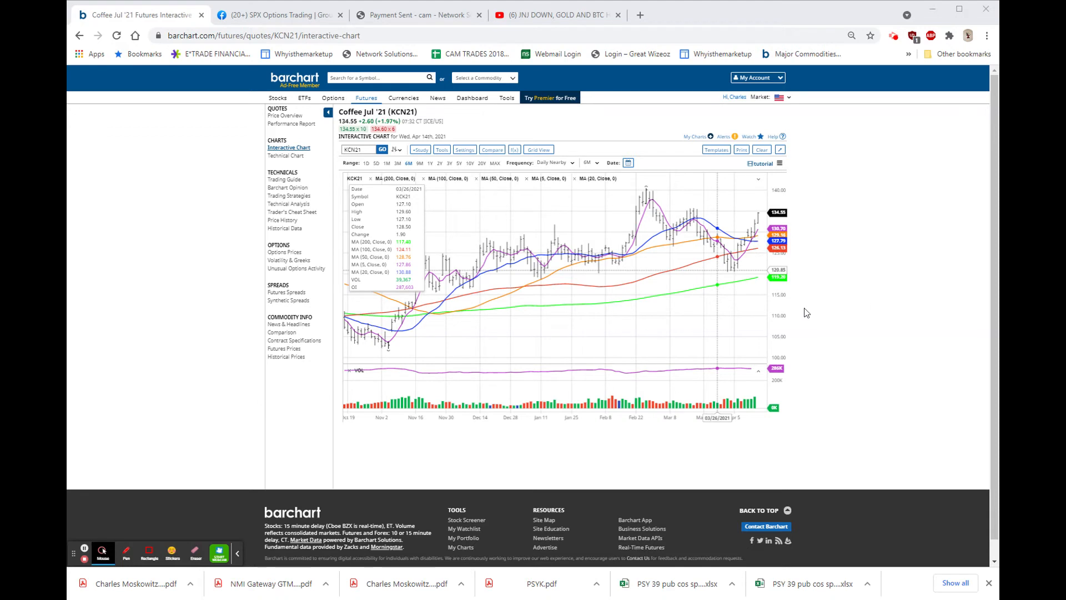
pyautogui.moveTo(727, 277)
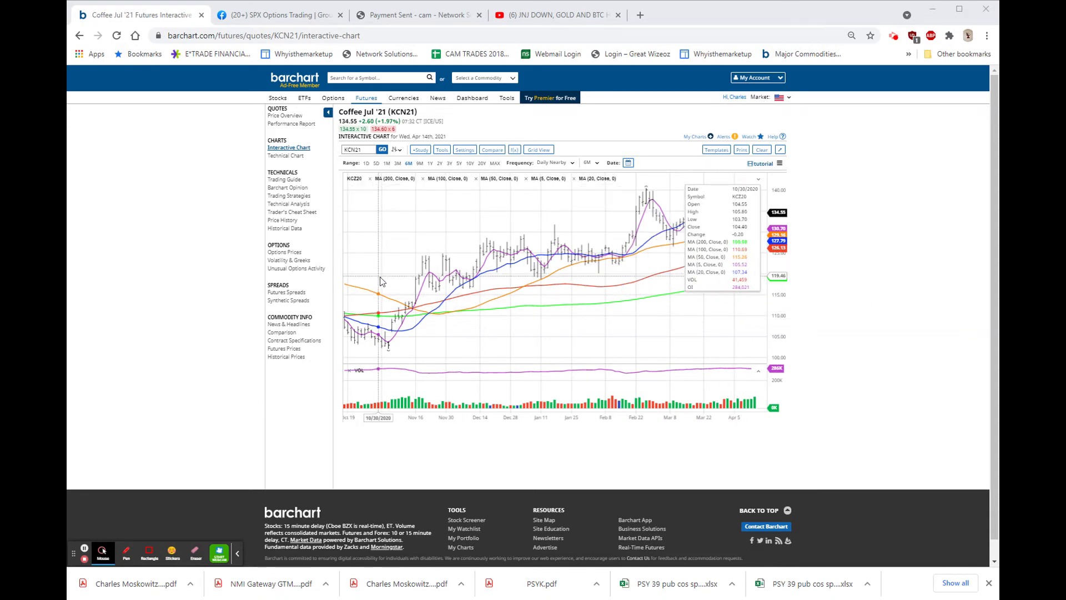
pyautogui.moveTo(562, 281)
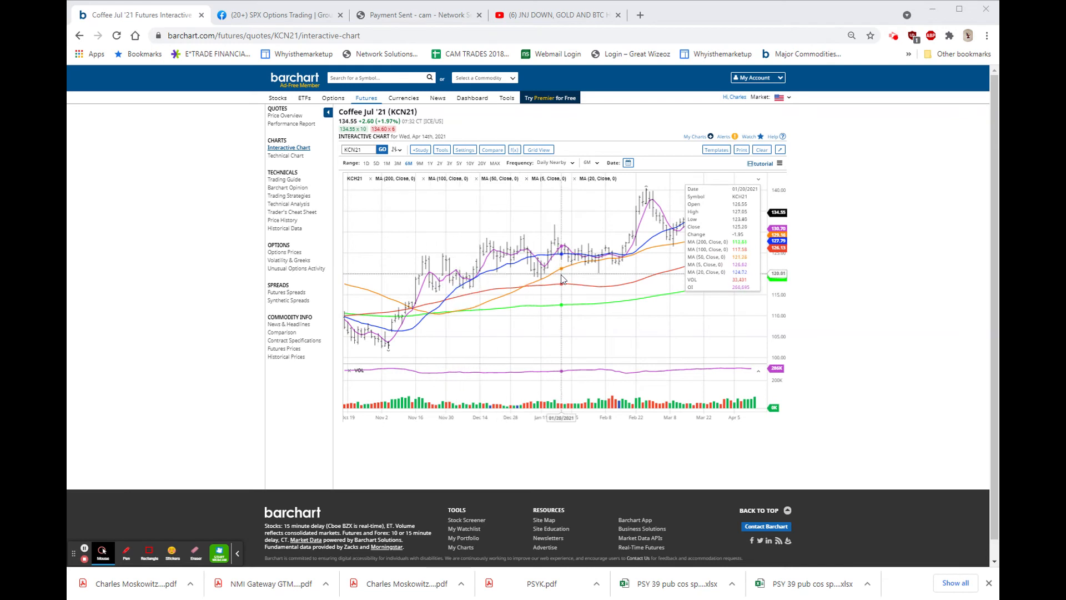
pyautogui.moveTo(755, 285)
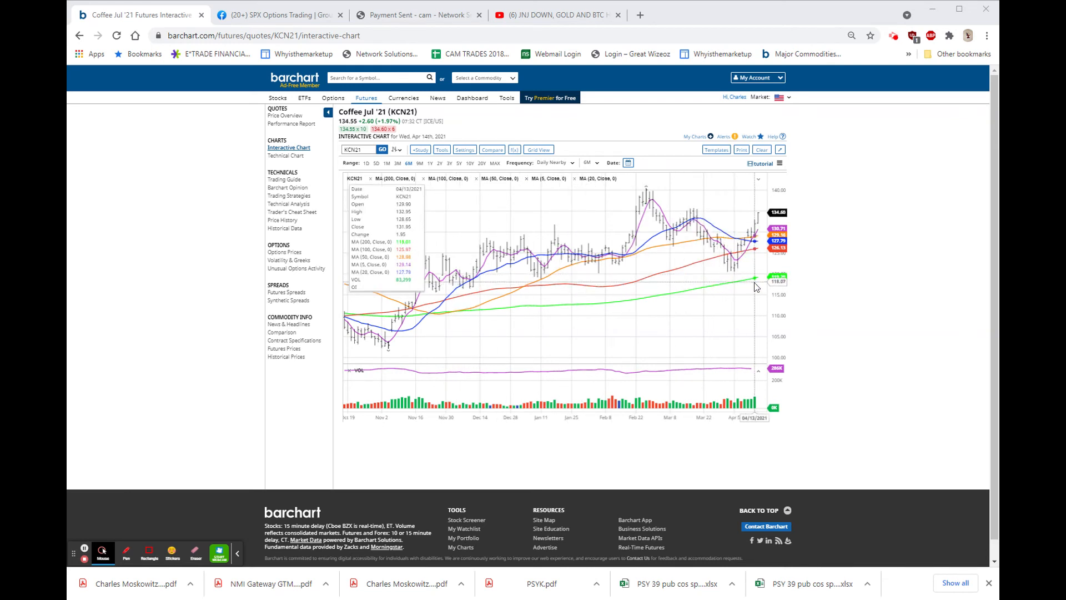
pyautogui.moveTo(763, 282)
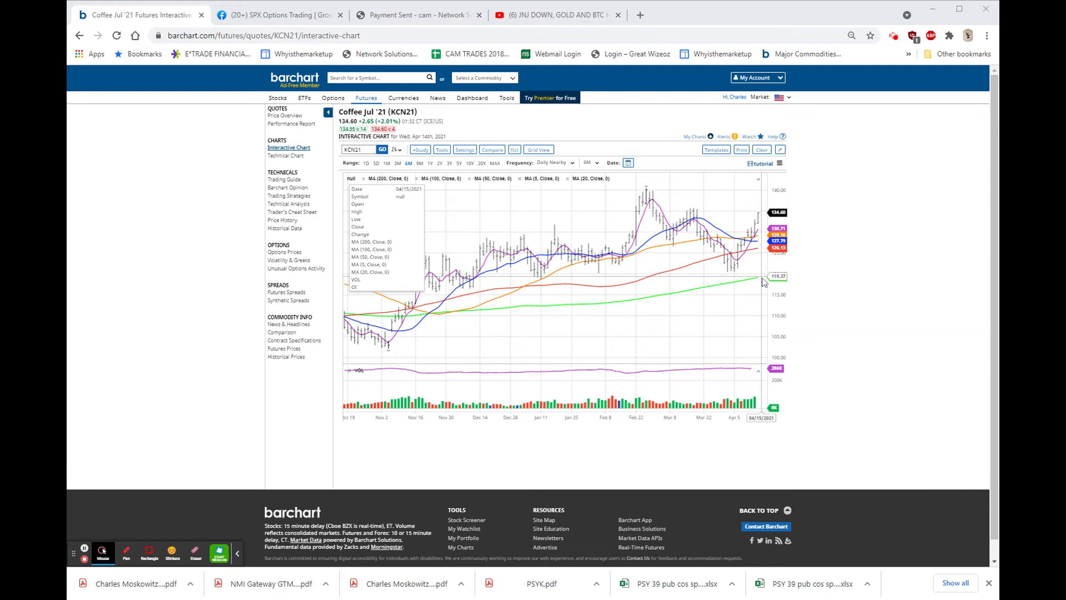
pyautogui.moveTo(735, 279)
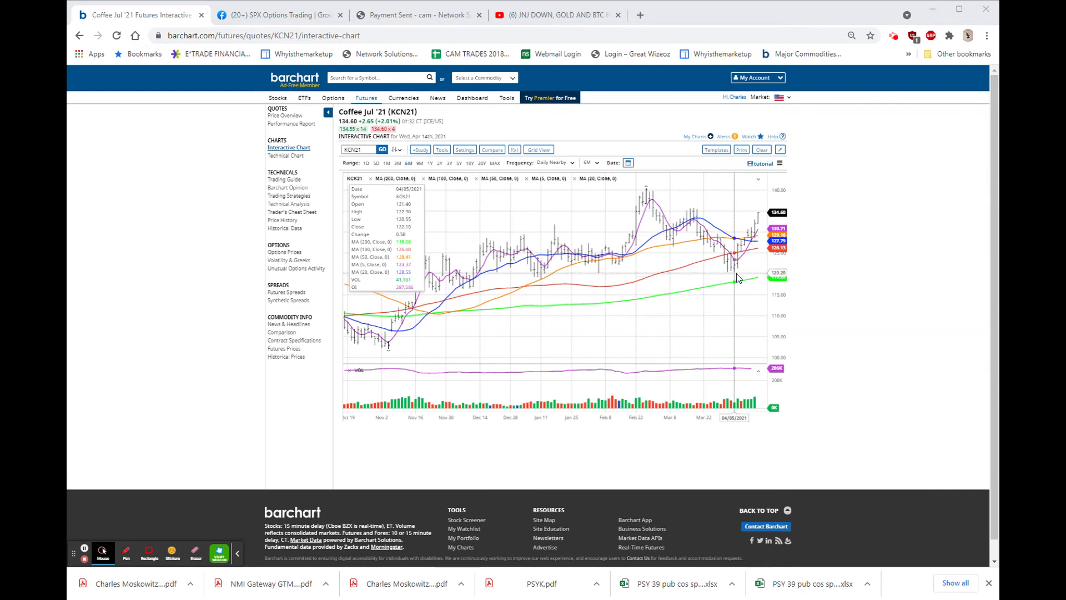
pyautogui.moveTo(734, 279)
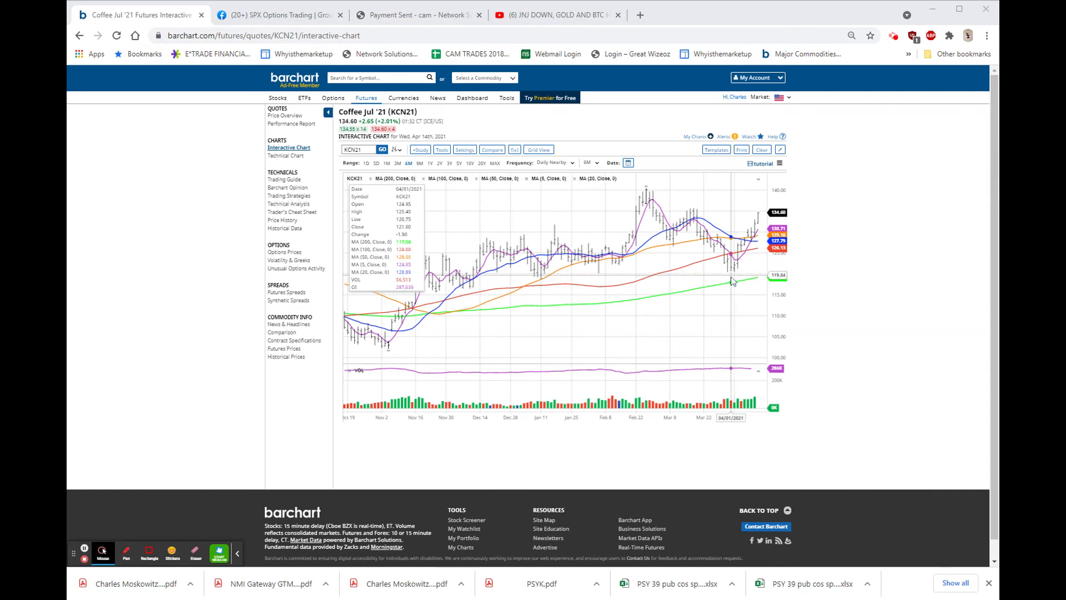
pyautogui.moveTo(738, 279)
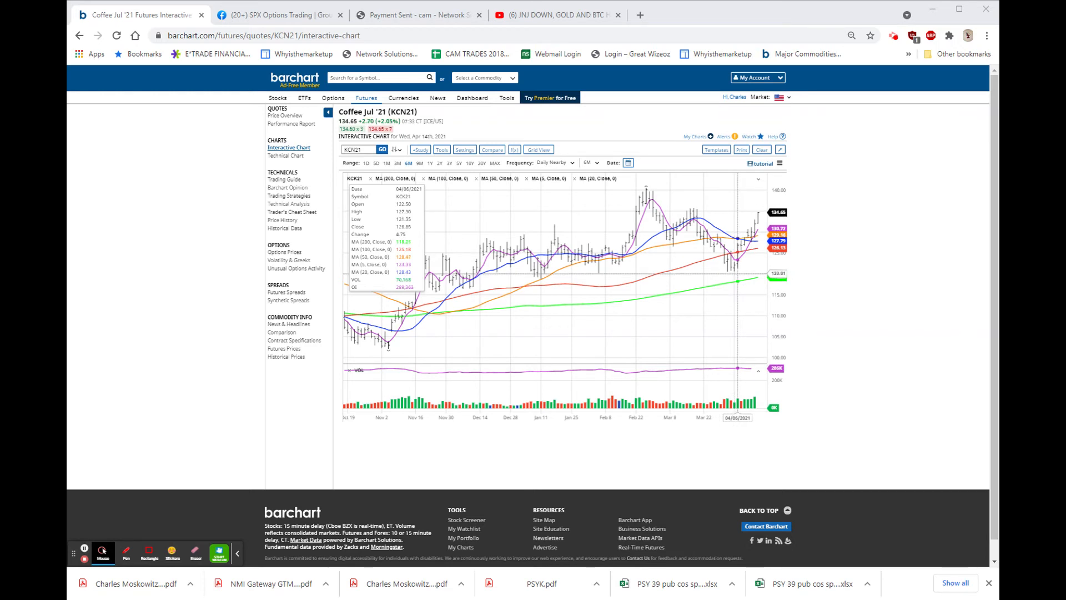
pyautogui.moveTo(737, 272)
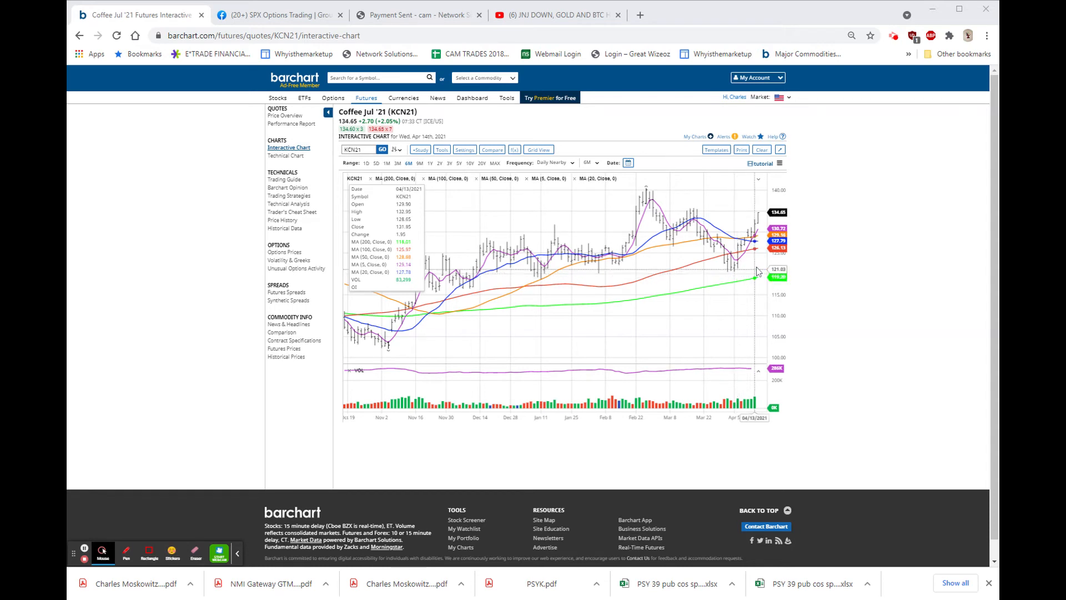
pyautogui.moveTo(737, 255)
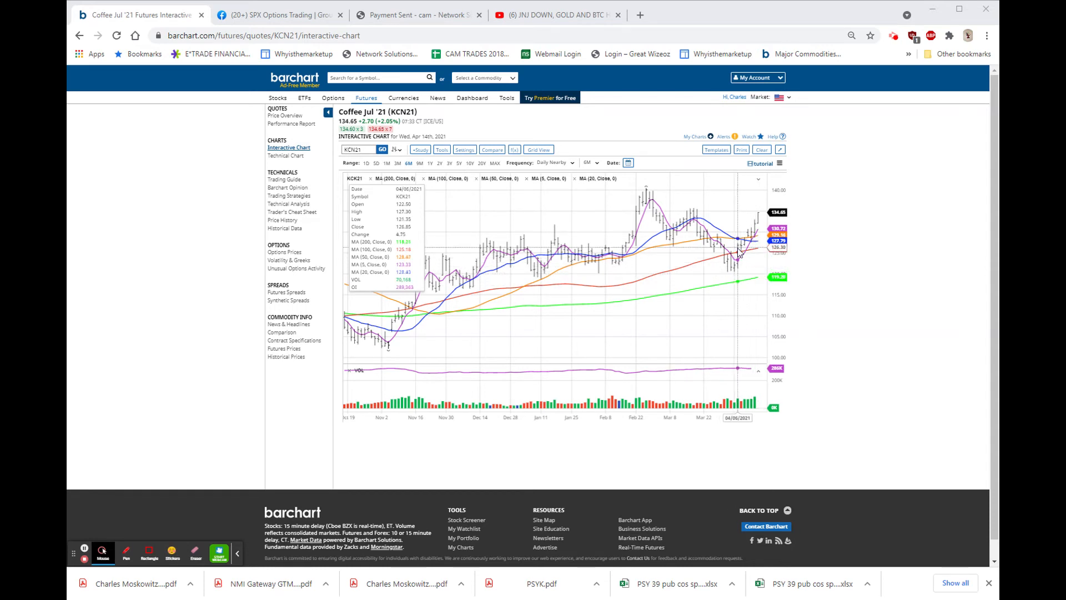
pyautogui.moveTo(744, 247)
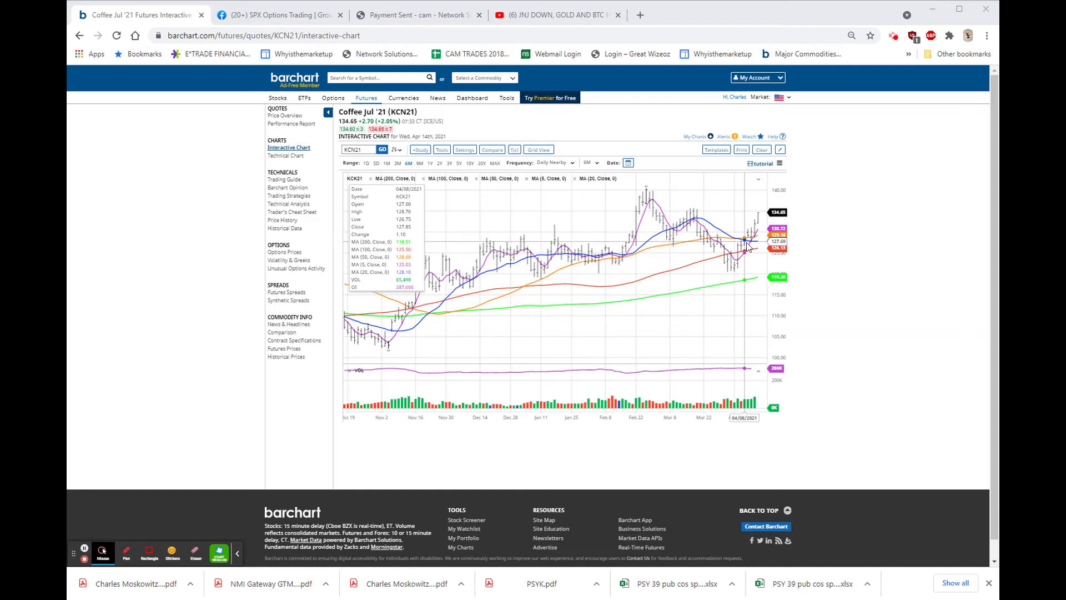
pyautogui.moveTo(755, 244)
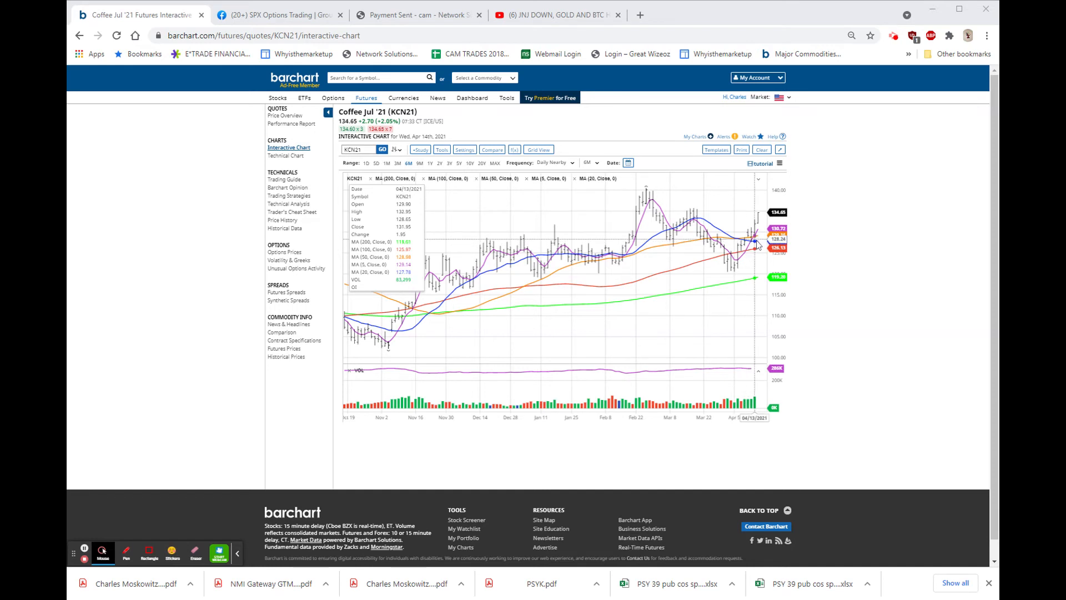
pyautogui.moveTo(758, 246)
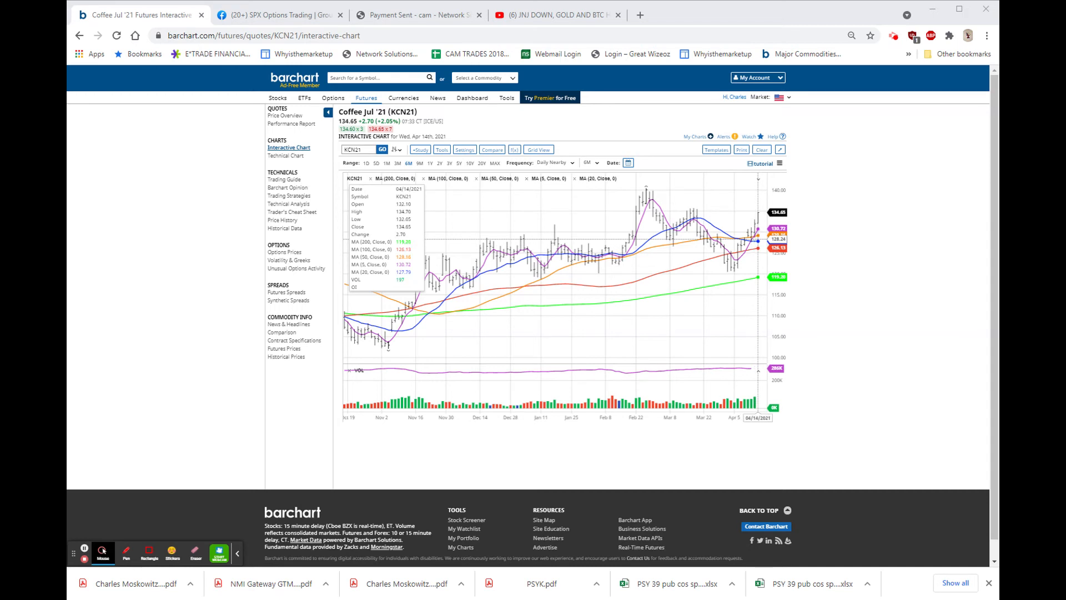
pyautogui.moveTo(747, 238)
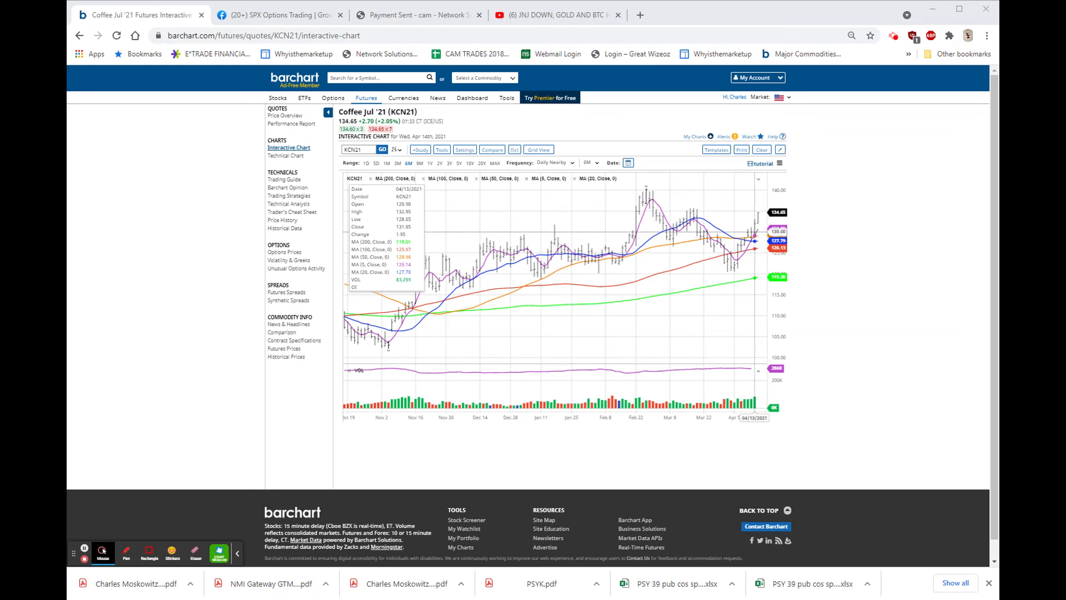
pyautogui.moveTo(696, 213)
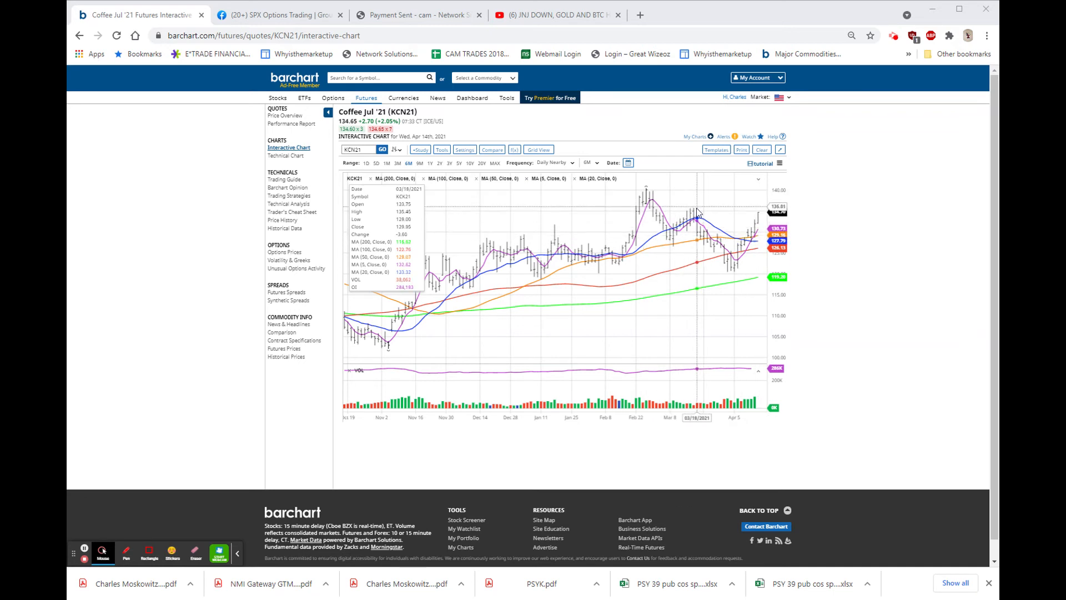
pyautogui.moveTo(734, 275)
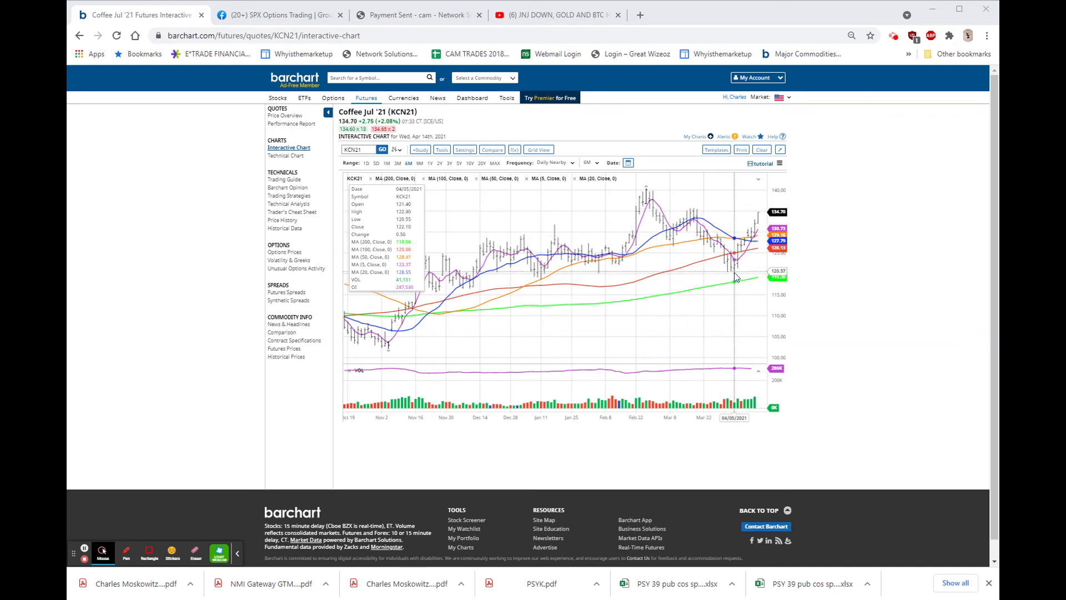
pyautogui.moveTo(763, 218)
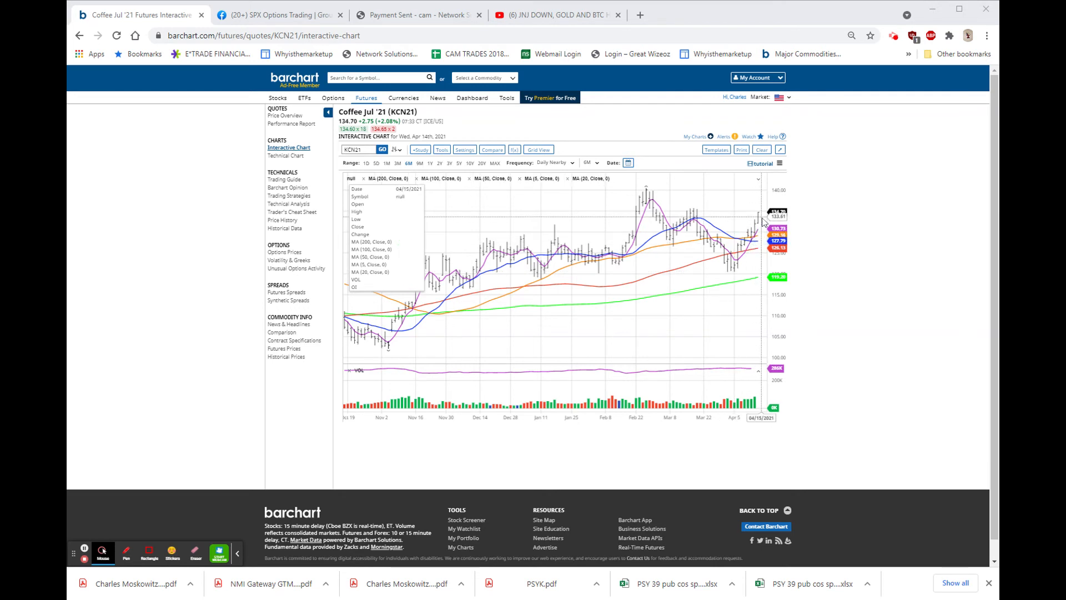
pyautogui.moveTo(744, 235)
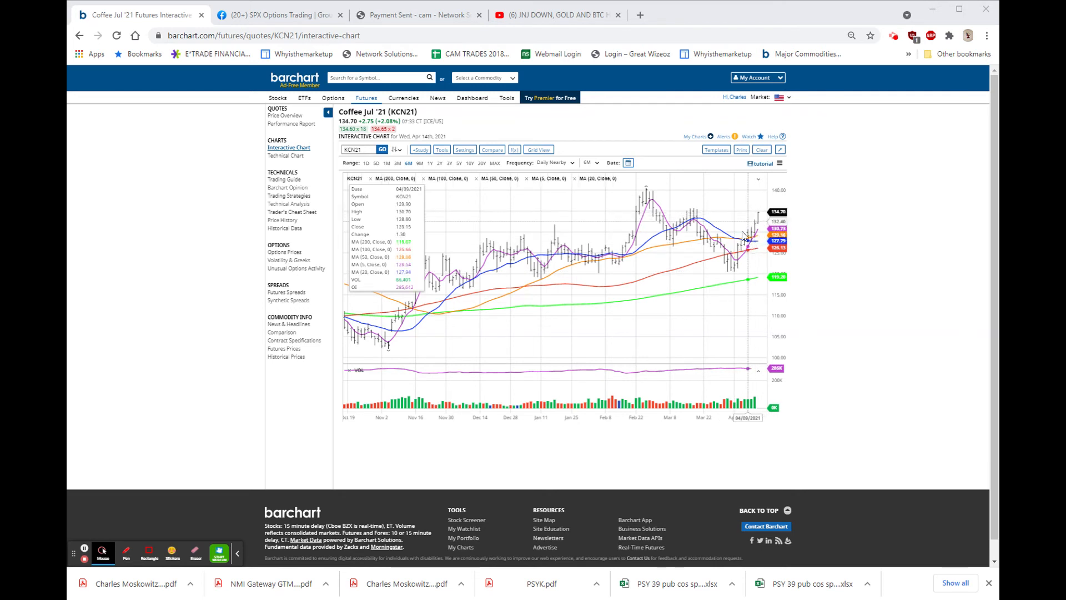
pyautogui.moveTo(721, 212)
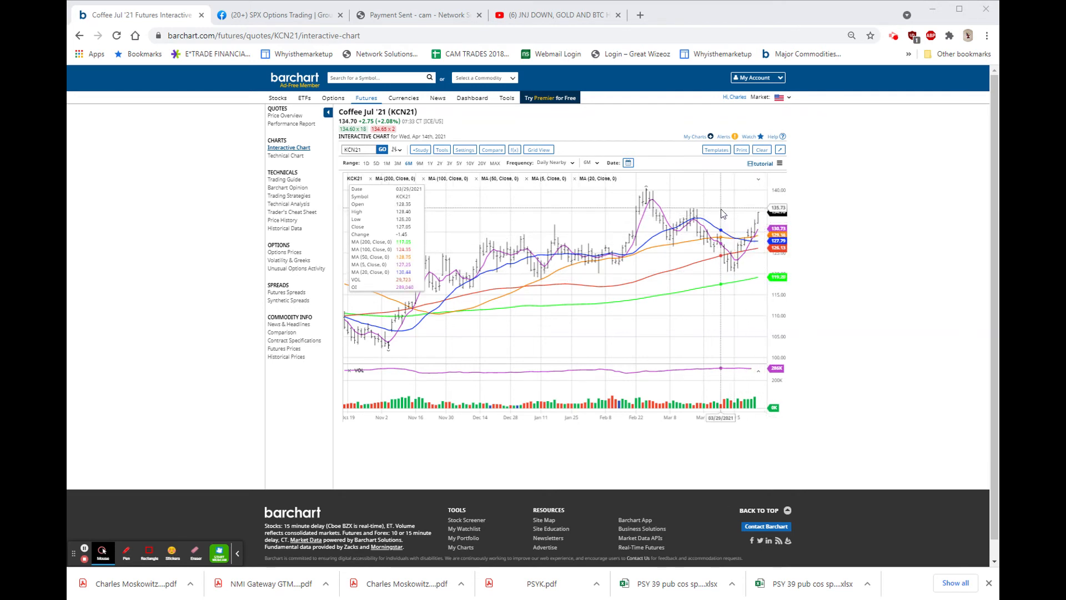
pyautogui.moveTo(689, 211)
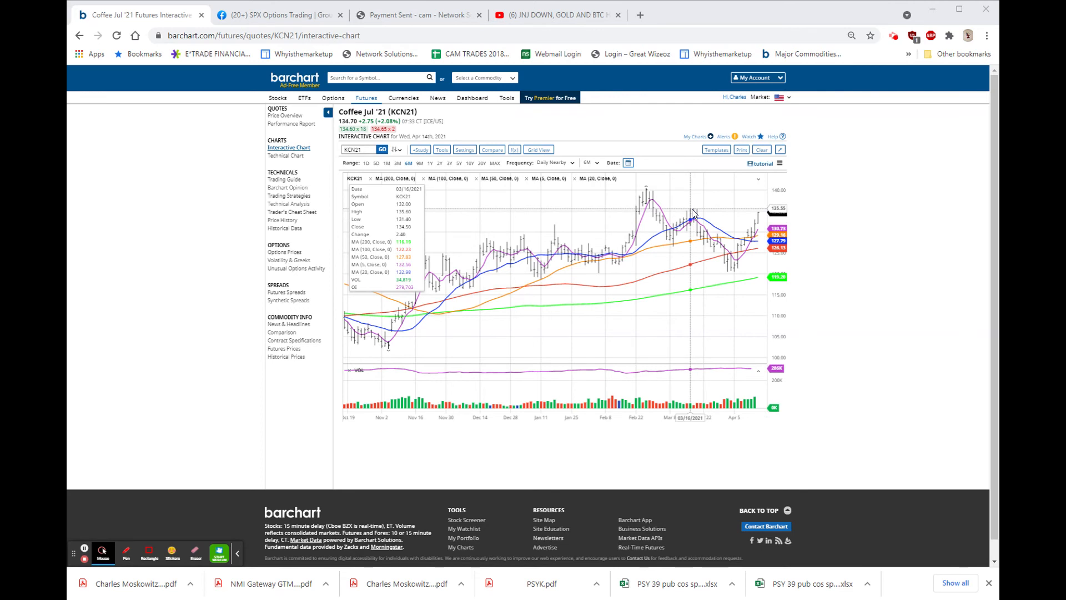
pyautogui.moveTo(693, 213)
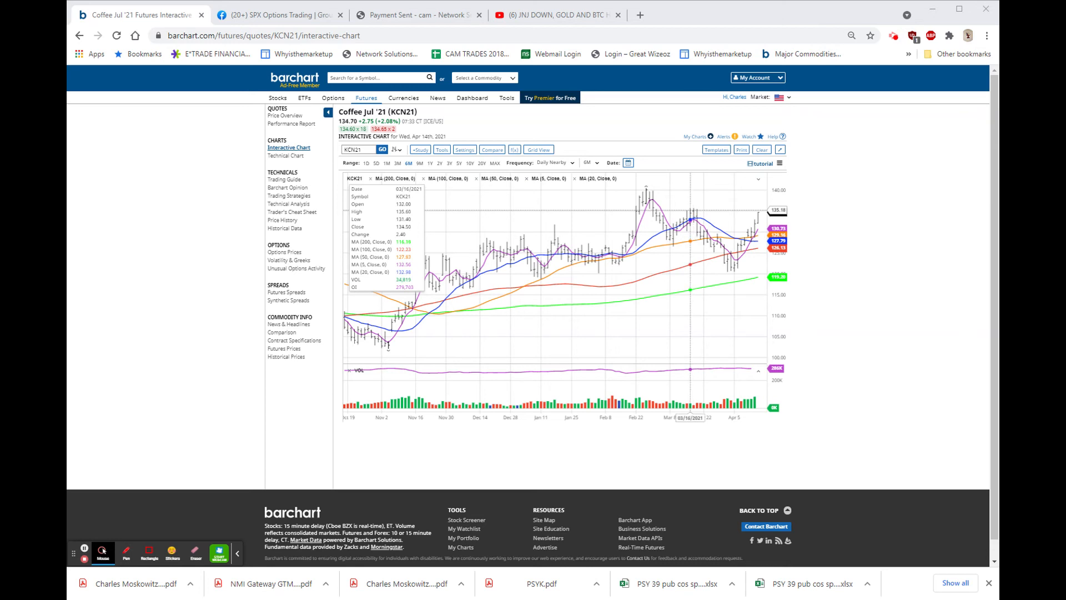
pyautogui.moveTo(671, 209)
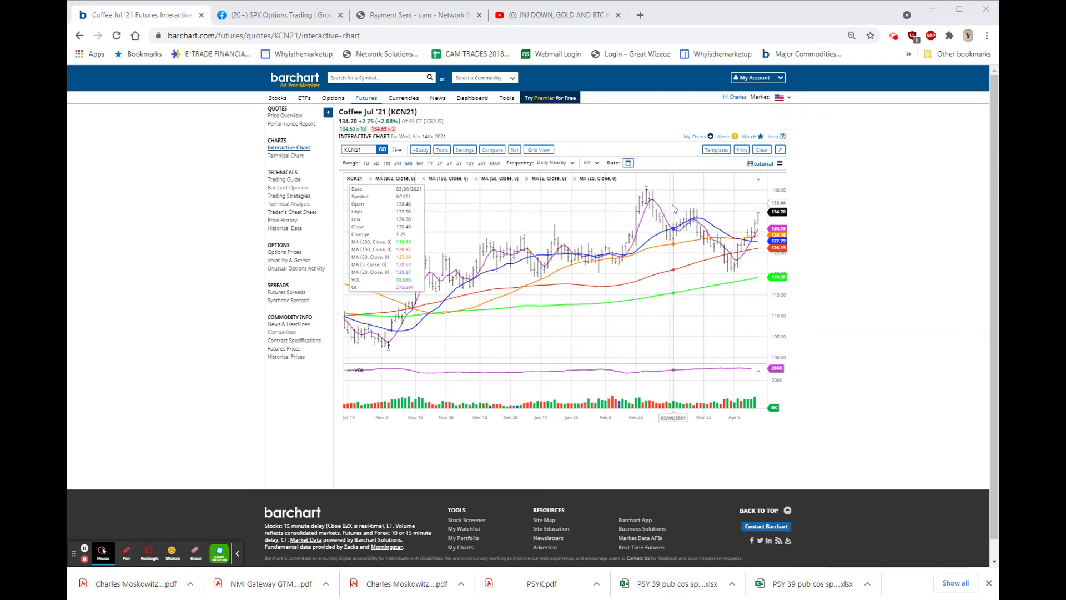
pyautogui.moveTo(651, 214)
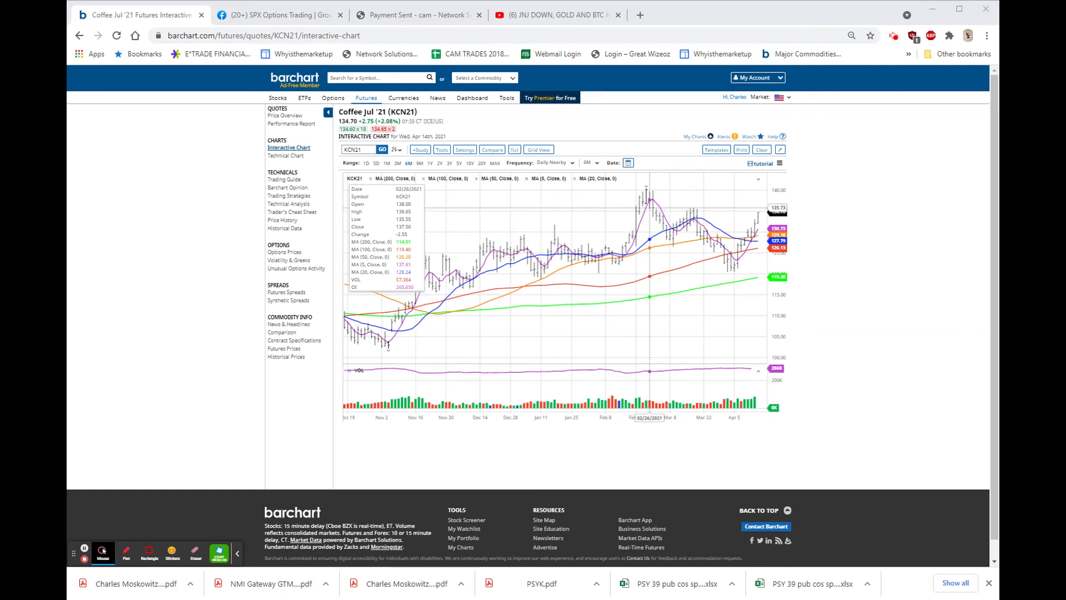
pyautogui.moveTo(735, 269)
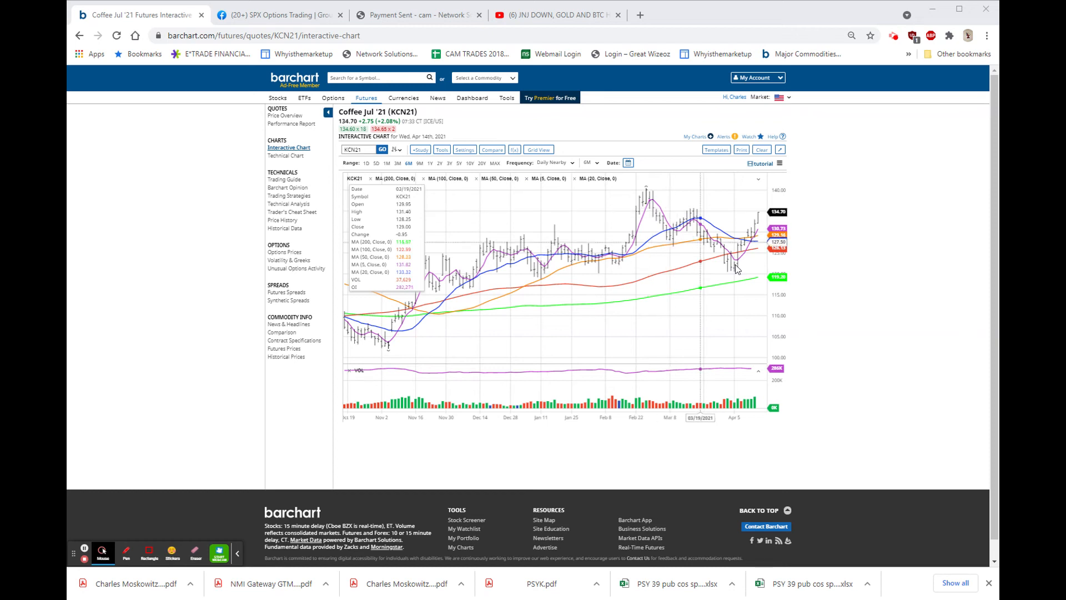
pyautogui.moveTo(455, 279)
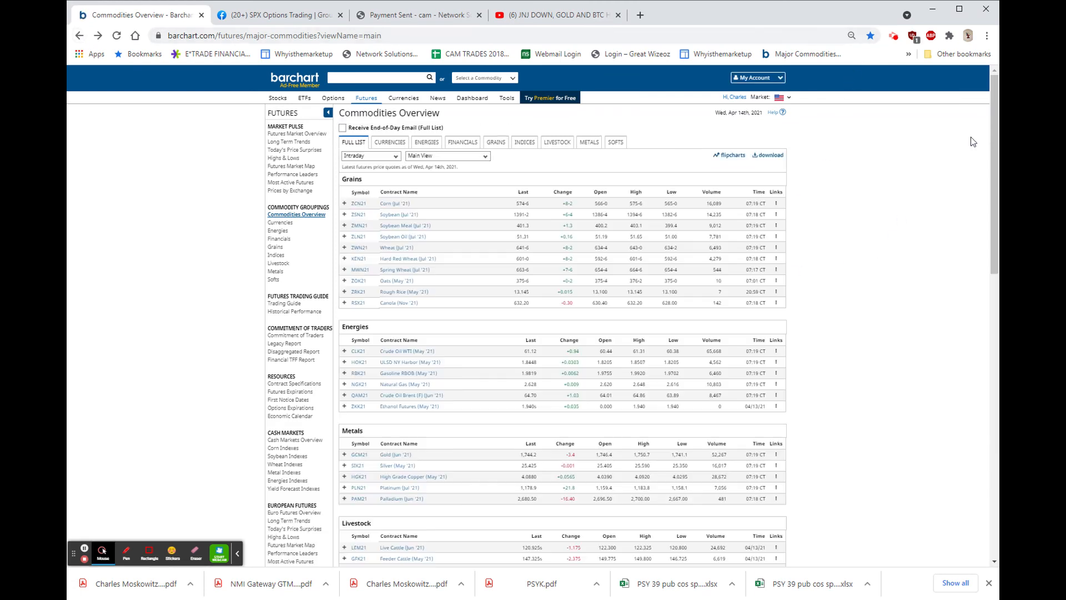
pyautogui.moveTo(856, 229)
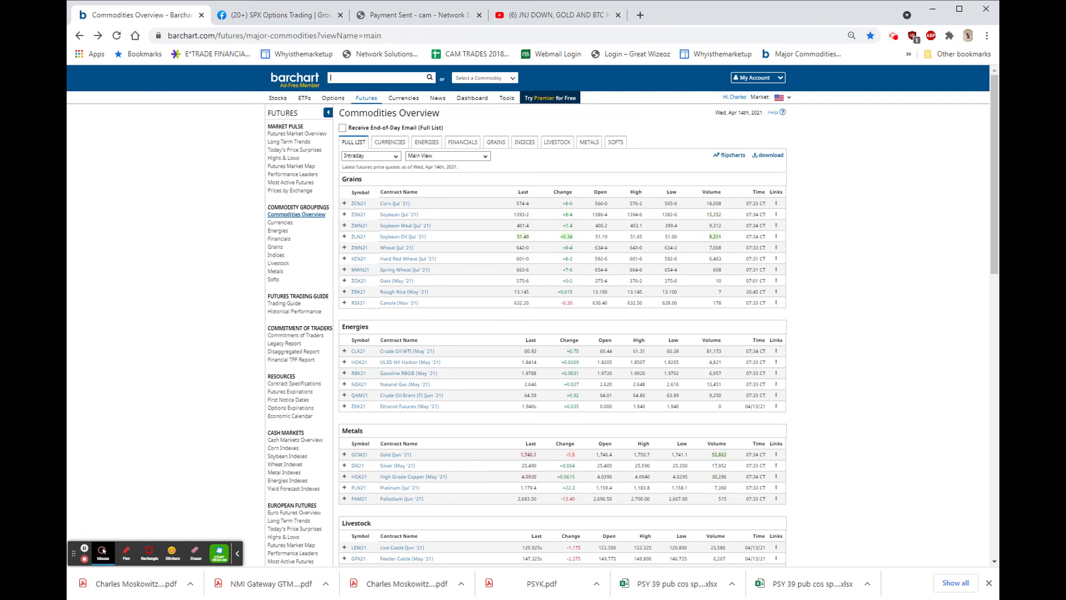
# Open the Bitcoin Futures Apr '21 Interactive Chart from the Currencies section's Links menu
pyautogui.scroll(-3)
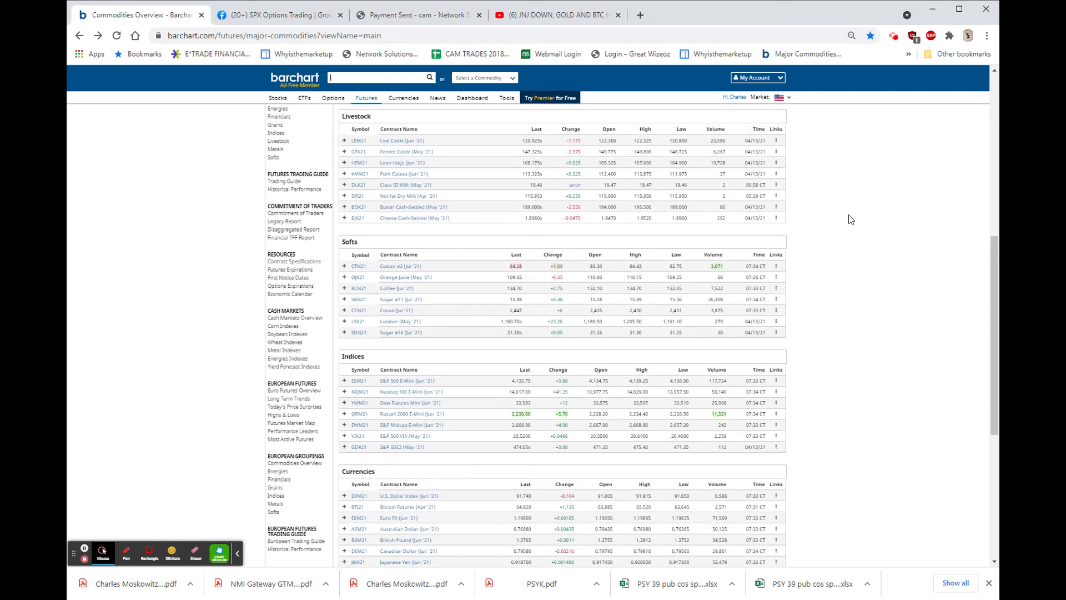
pyautogui.scroll(-3)
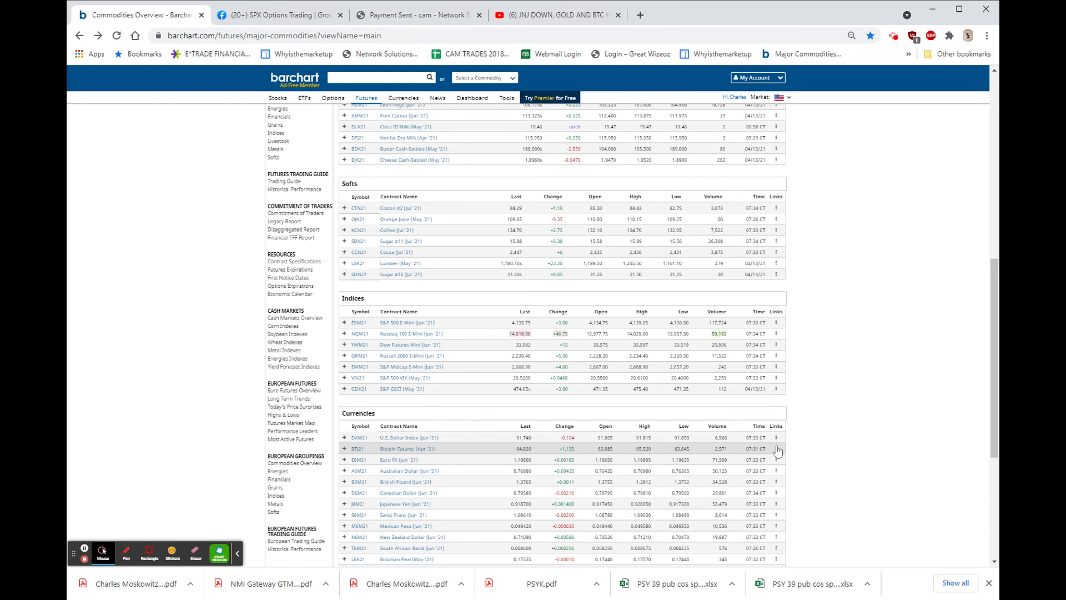
pyautogui.click(776, 447)
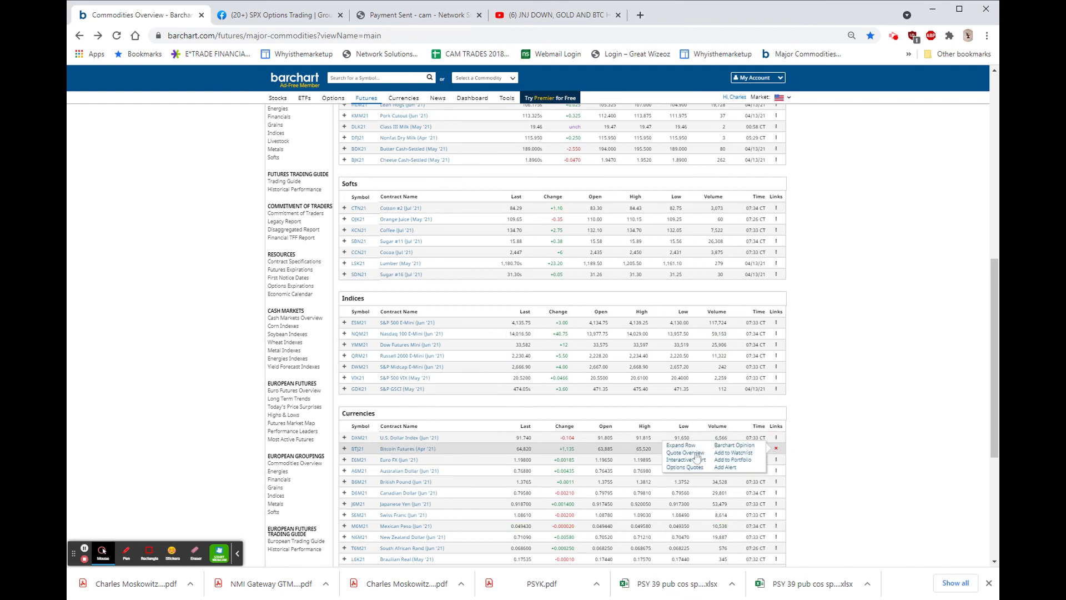
pyautogui.click(683, 460)
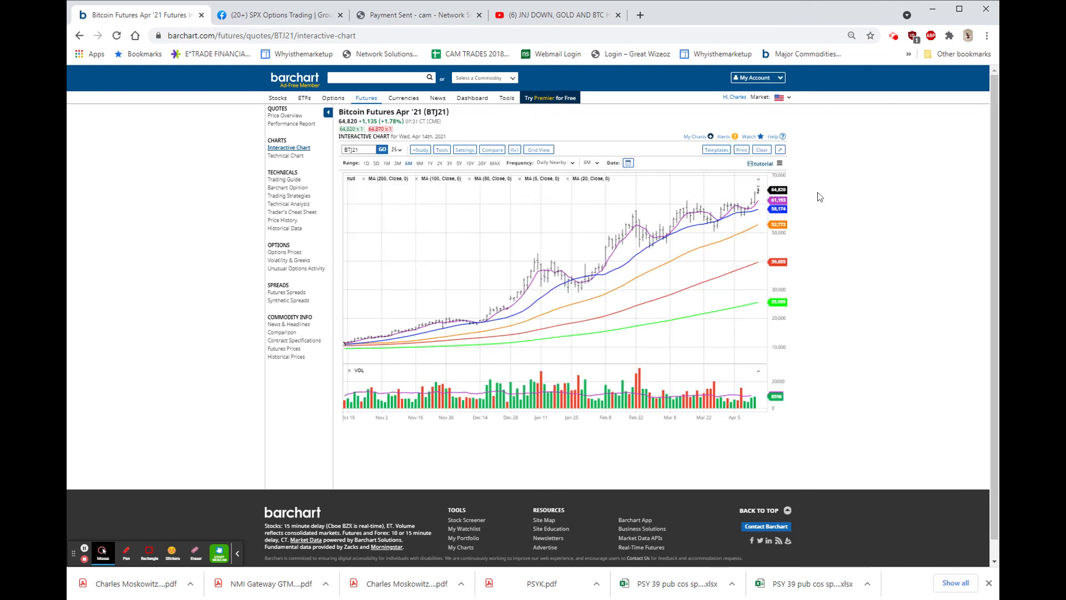
pyautogui.moveTo(843, 185)
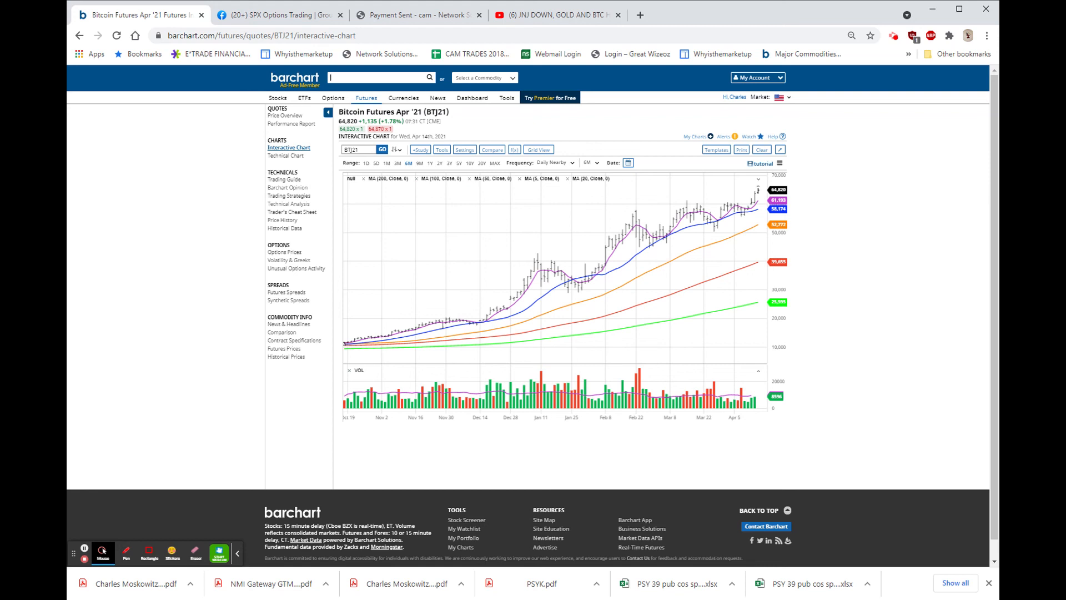
pyautogui.moveTo(928, 218)
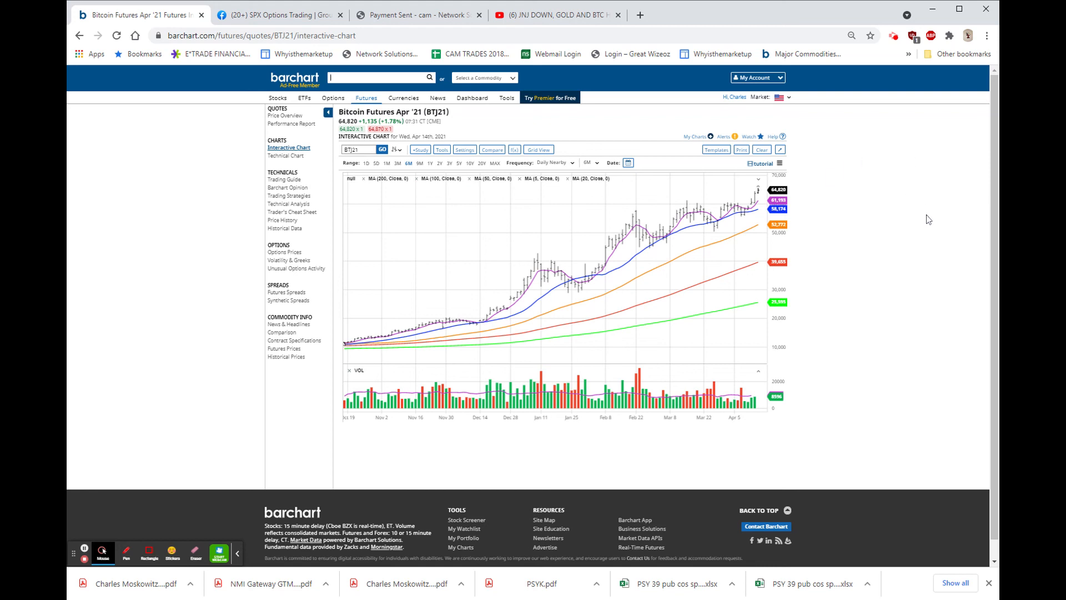
pyautogui.moveTo(950, 206)
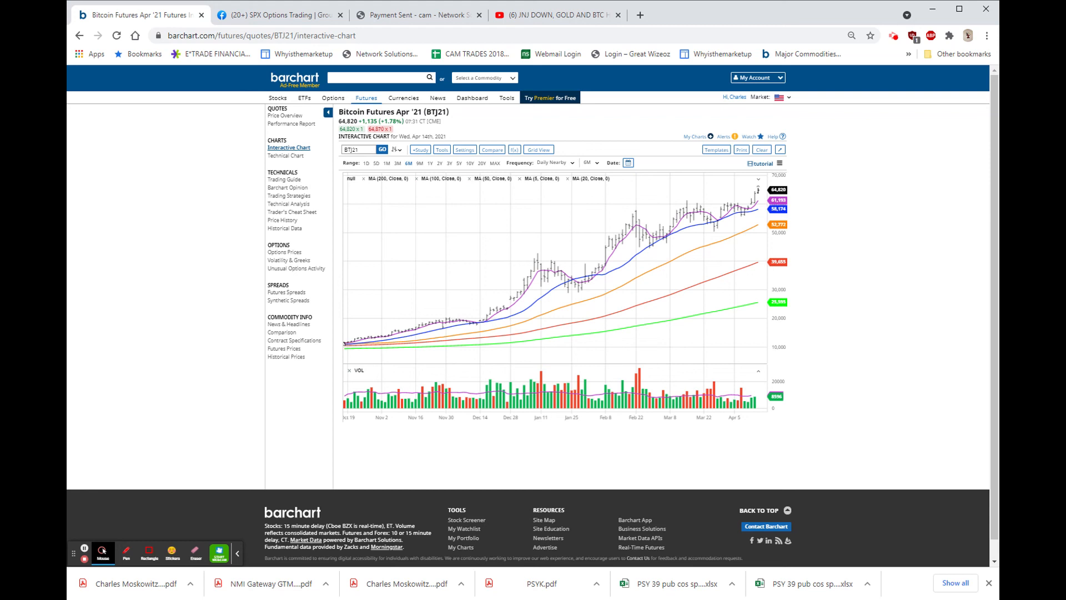
pyautogui.moveTo(883, 236)
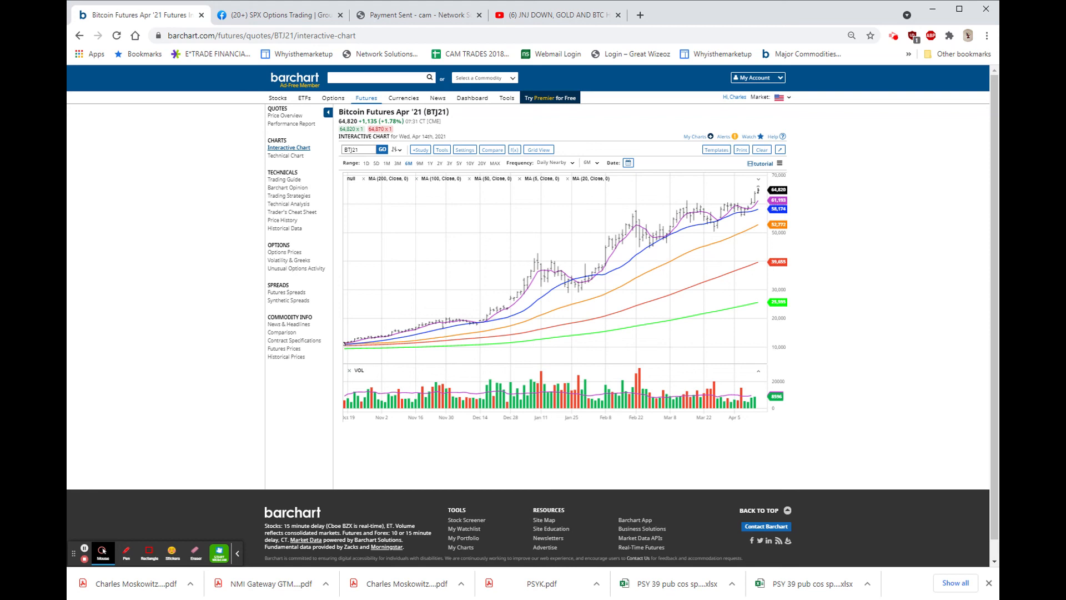
pyautogui.moveTo(956, 238)
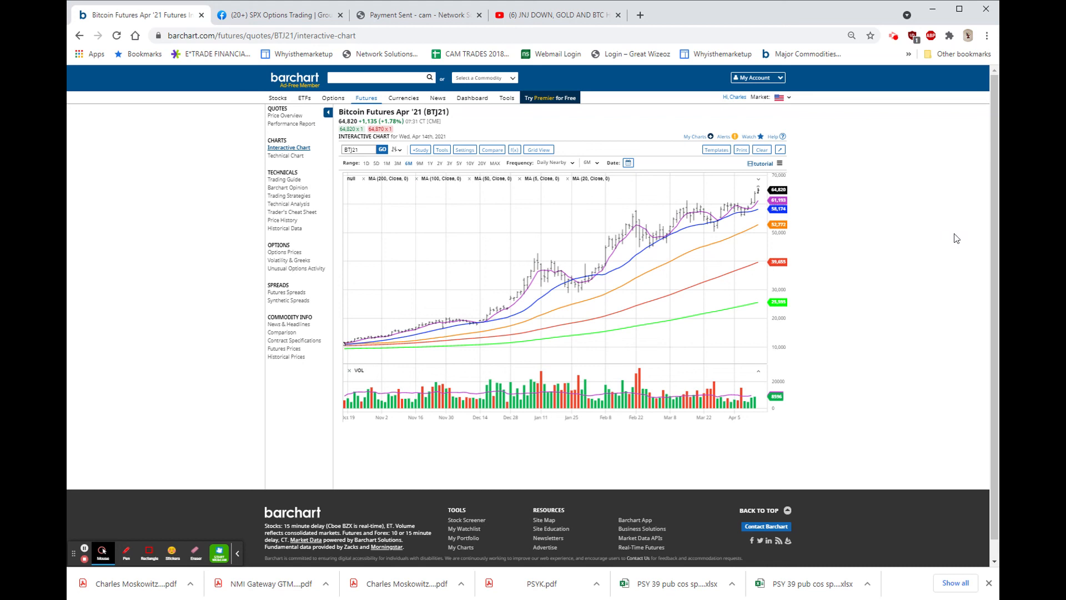
pyautogui.moveTo(979, 250)
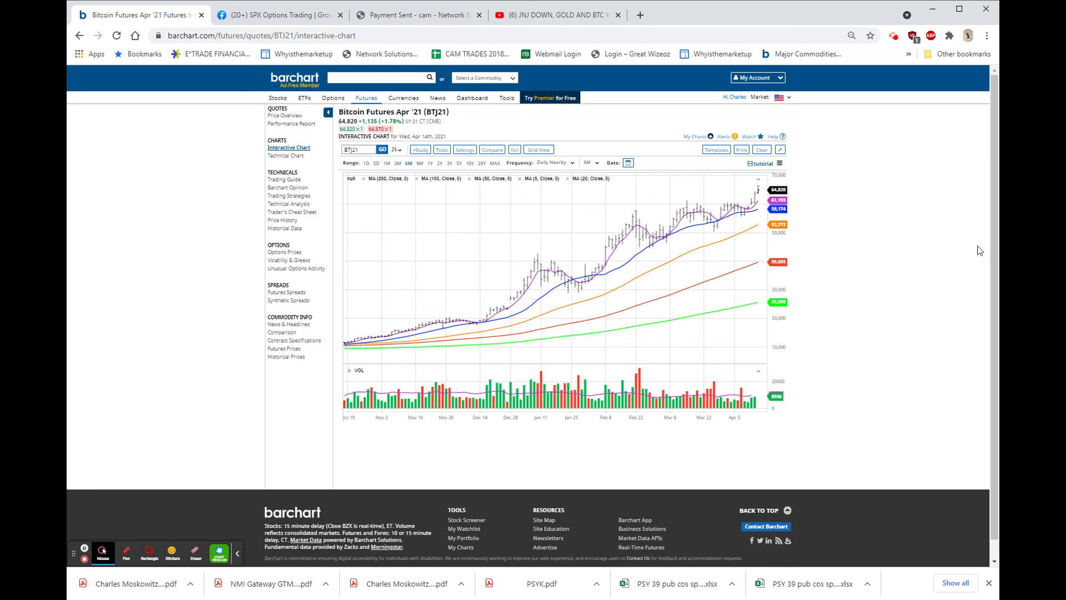
pyautogui.moveTo(650, 550)
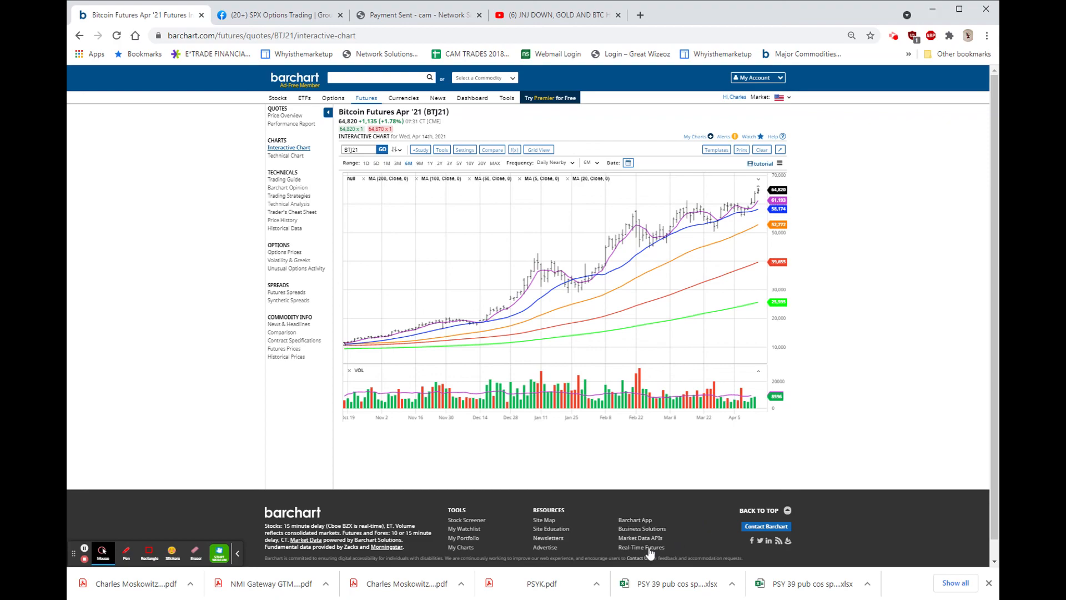